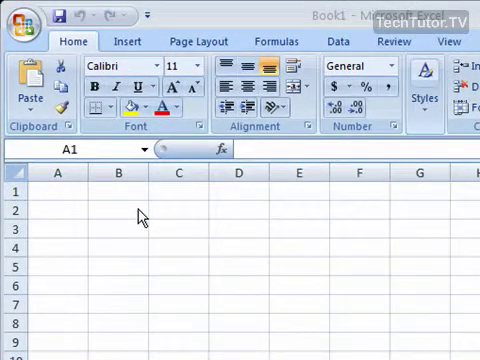
pyautogui.moveTo(158, 148)
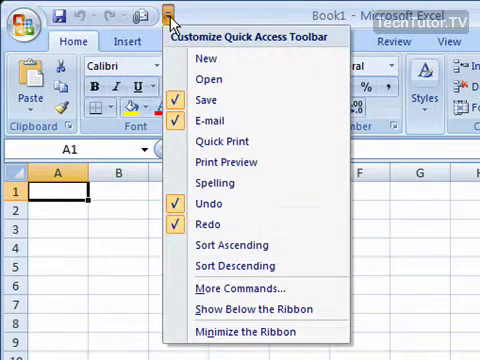
# Open the Customize Quick Access Toolbar drop-down menu.
pyautogui.click(170, 18)
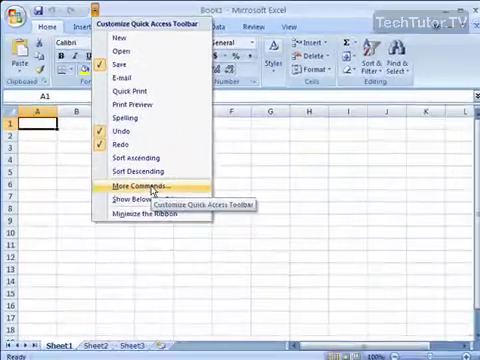
# Choose More Commands to open the Excel Options Customize page.
pyautogui.click(151, 186)
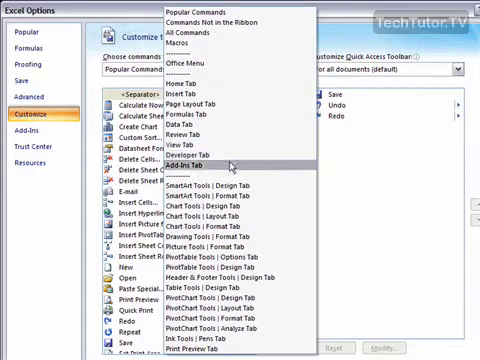
pyautogui.moveTo(232, 228)
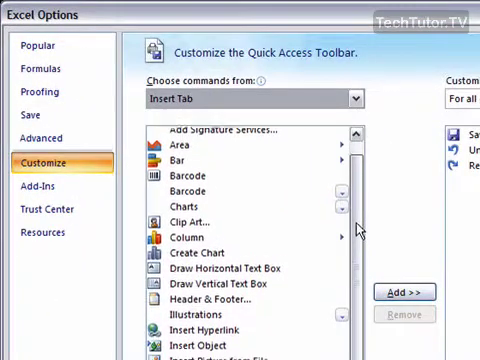
# Scroll the Insert Tab command list and add Clip Art to the Quick Access Toolbar.
pyautogui.scroll(-3)
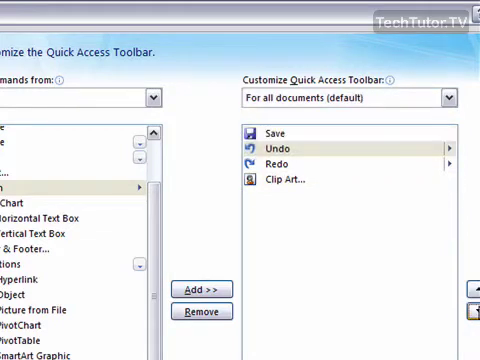
pyautogui.click(463, 157)
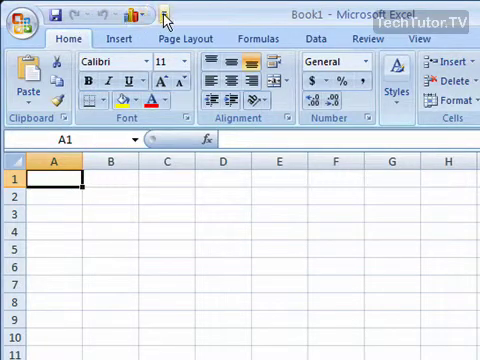
# Reopen the Quick Access Toolbar drop-down showing Save, Undo and Redo checked.
pyautogui.click(163, 11)
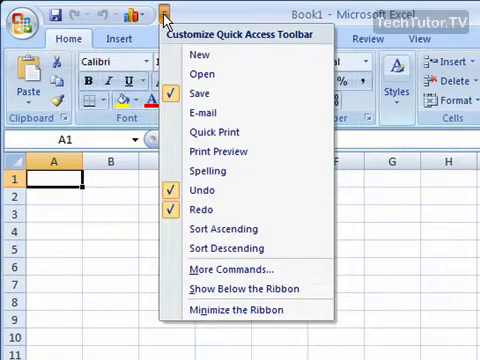